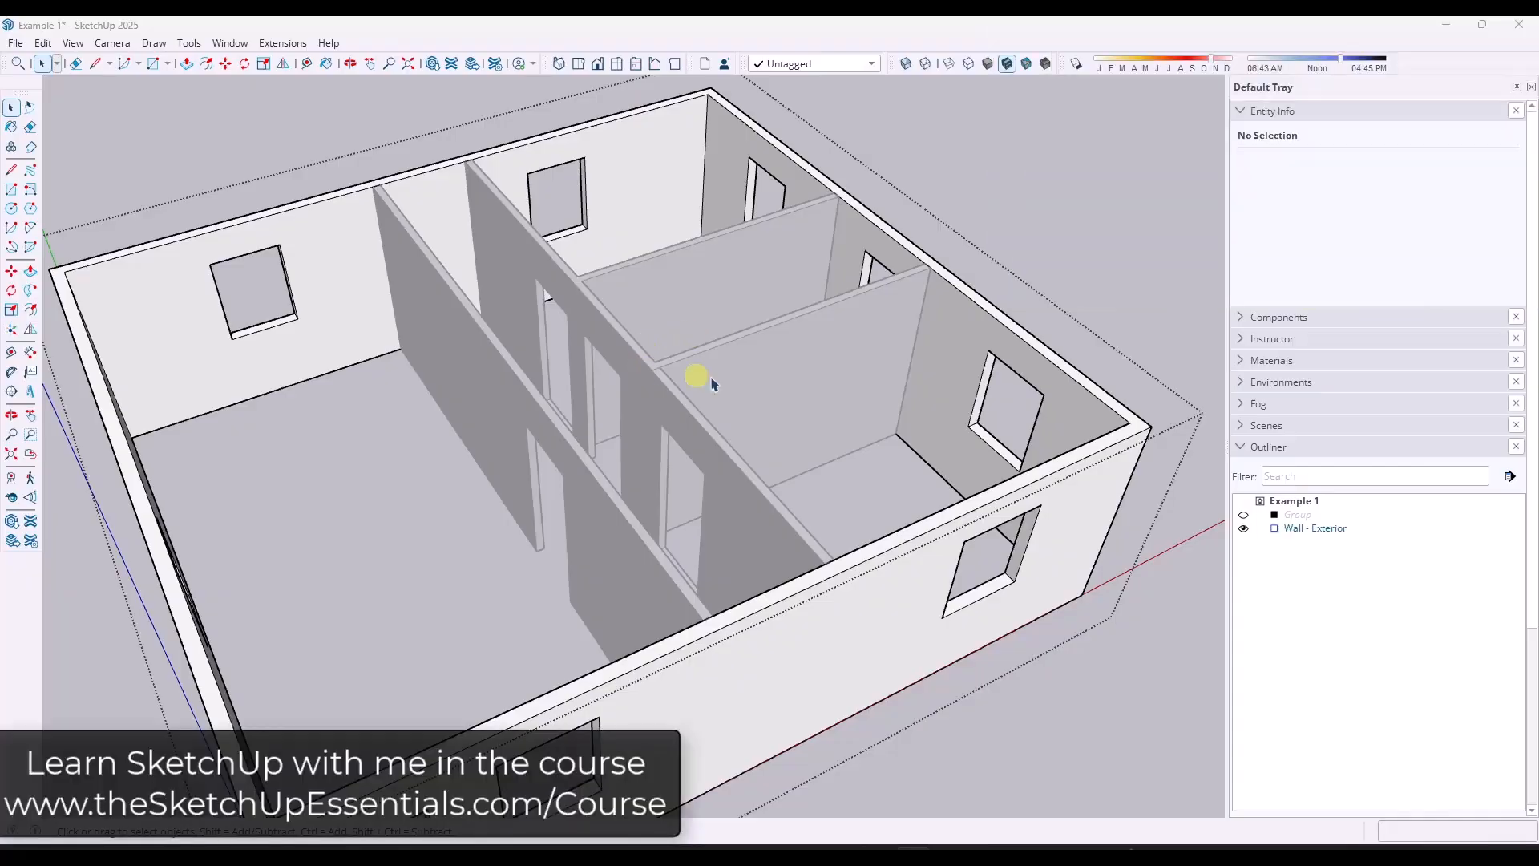
# - Orbit into the rooms to inspect the interior walls, then toggle the face style
pyautogui.moveTo(687, 383); pyautogui.dragTo(629, 304)
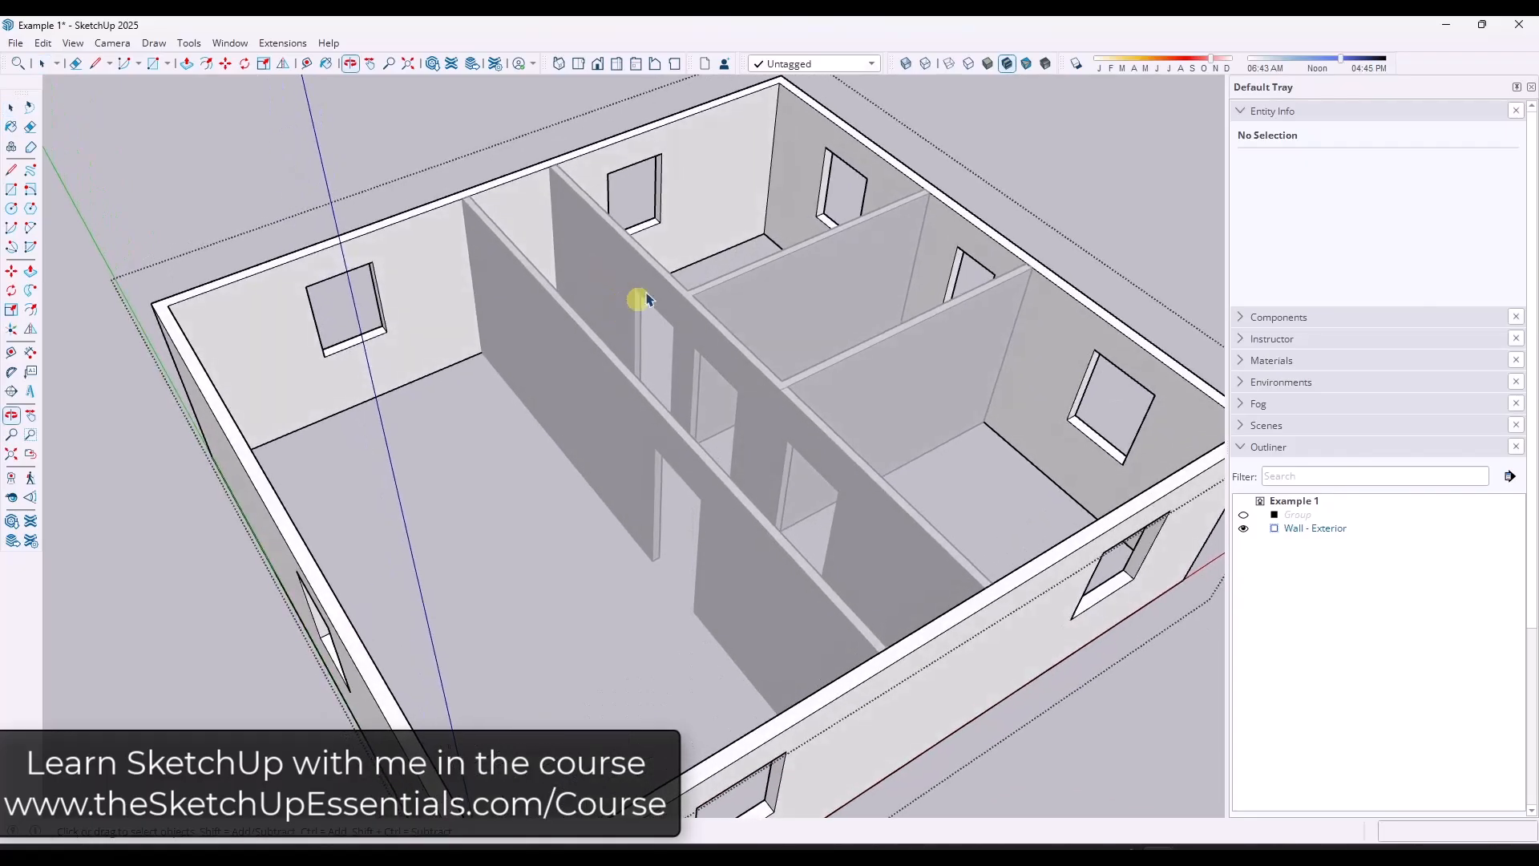
pyautogui.moveTo(639, 299); pyautogui.dragTo(565, 338)
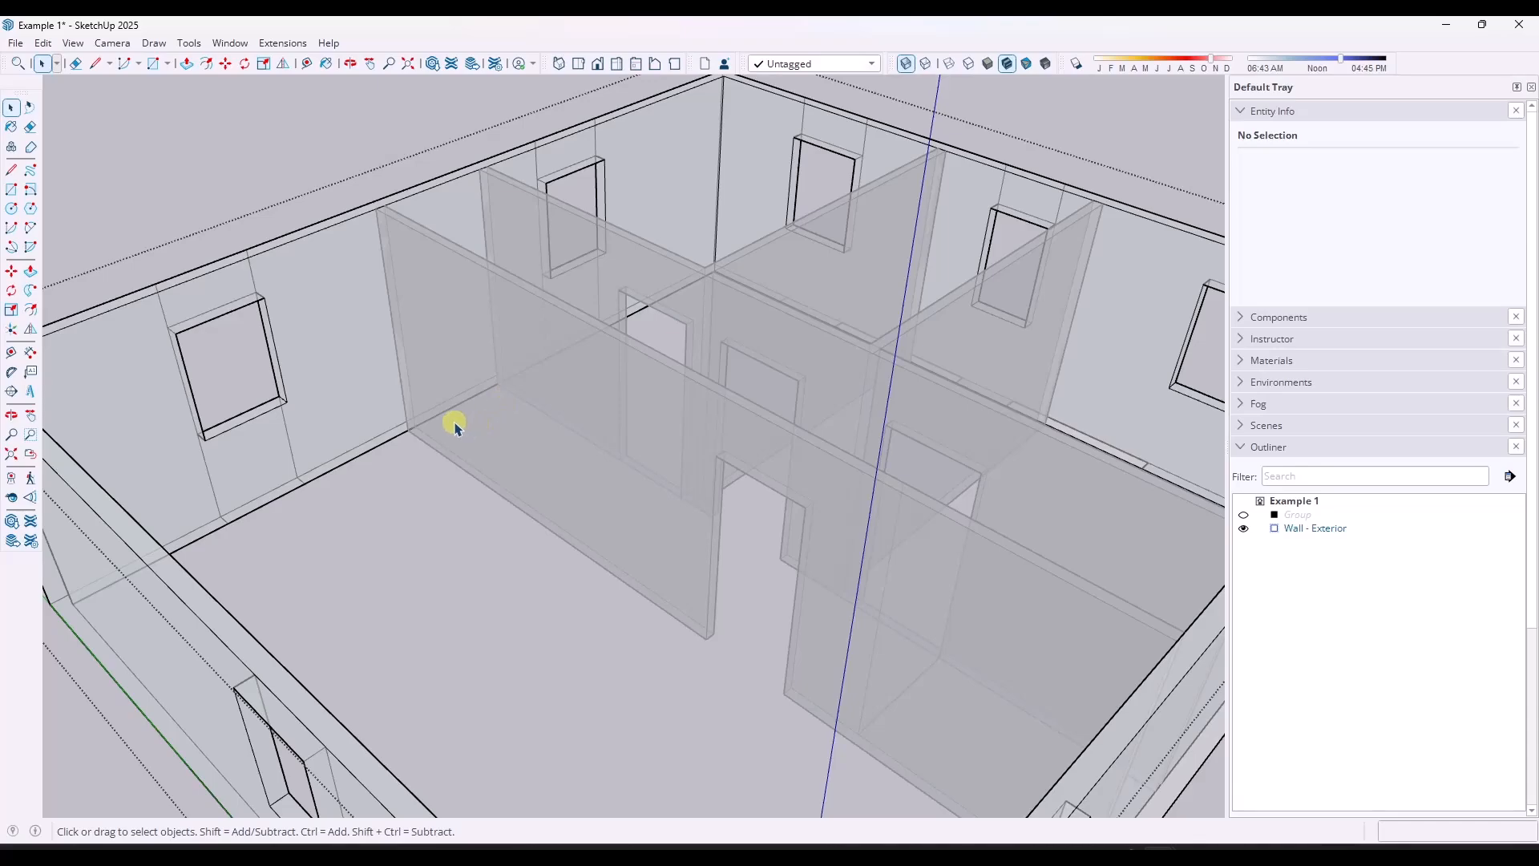
pyautogui.click(30, 126)
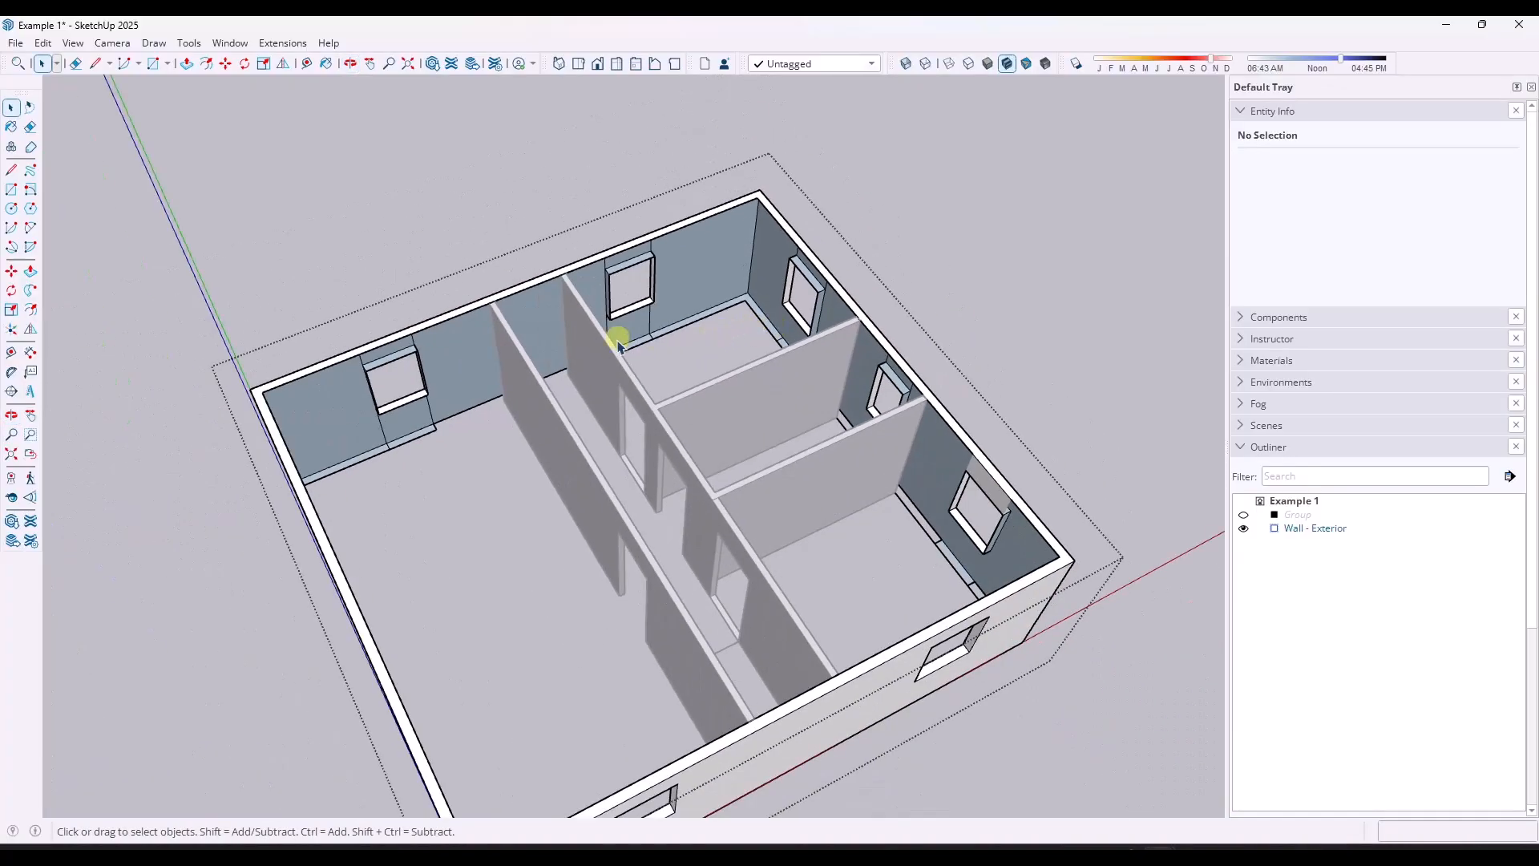
pyautogui.click(10, 170)
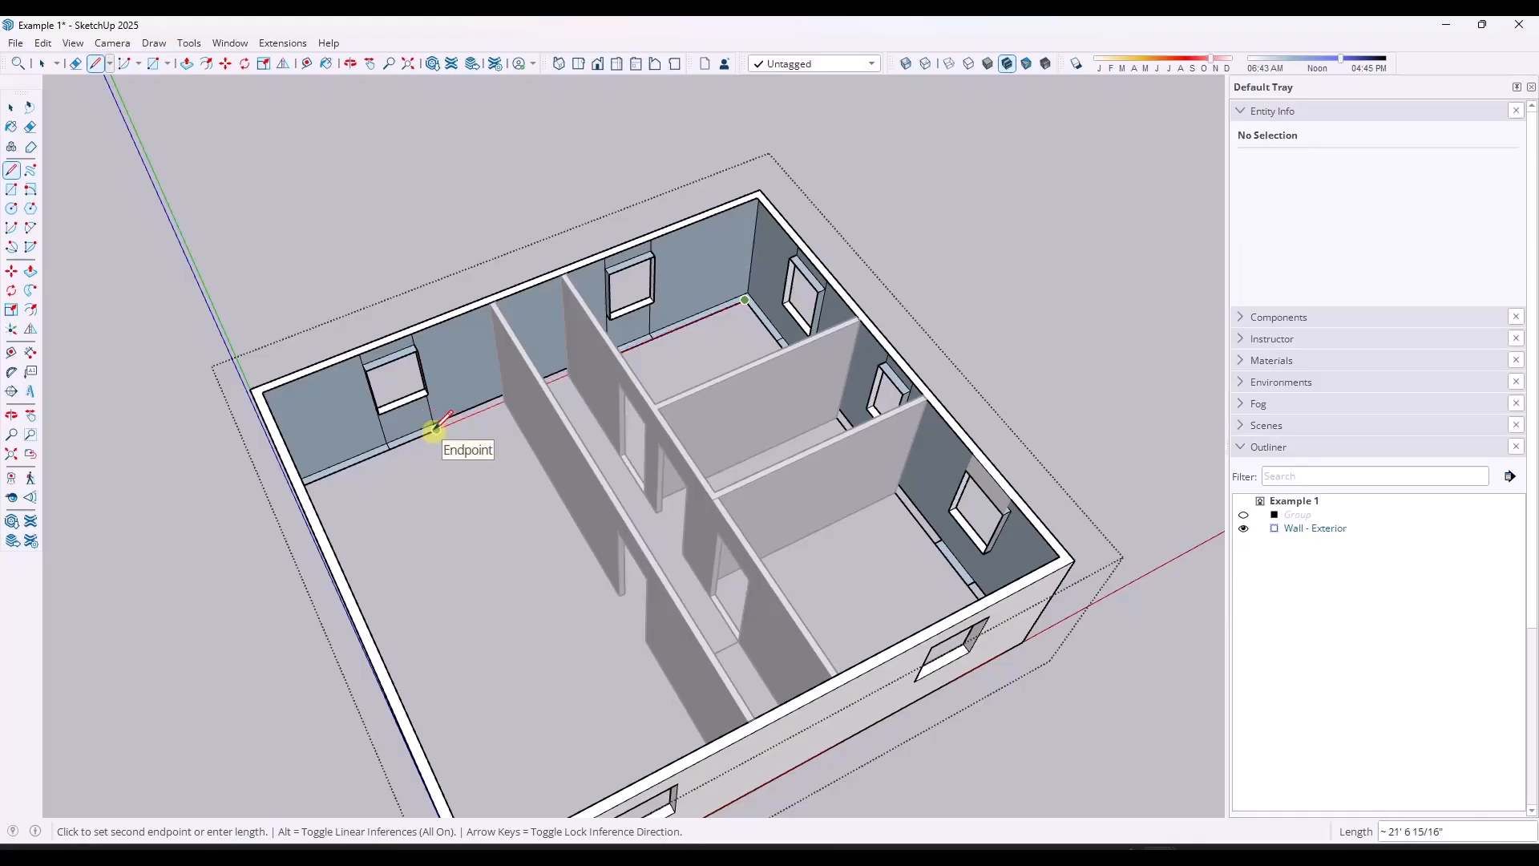
pyautogui.click(725, 351)
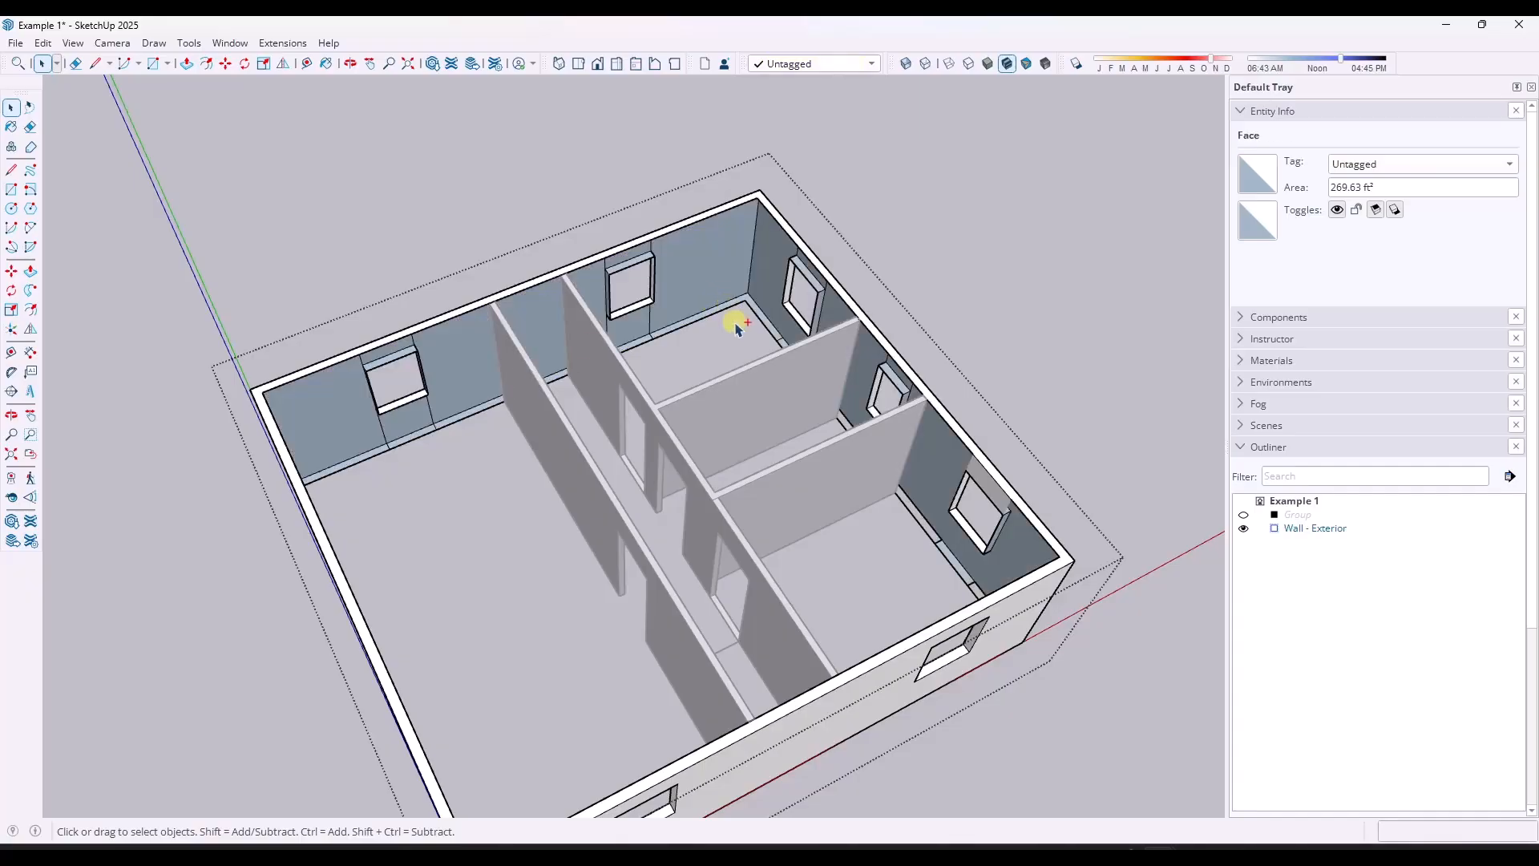
pyautogui.click(734, 333)
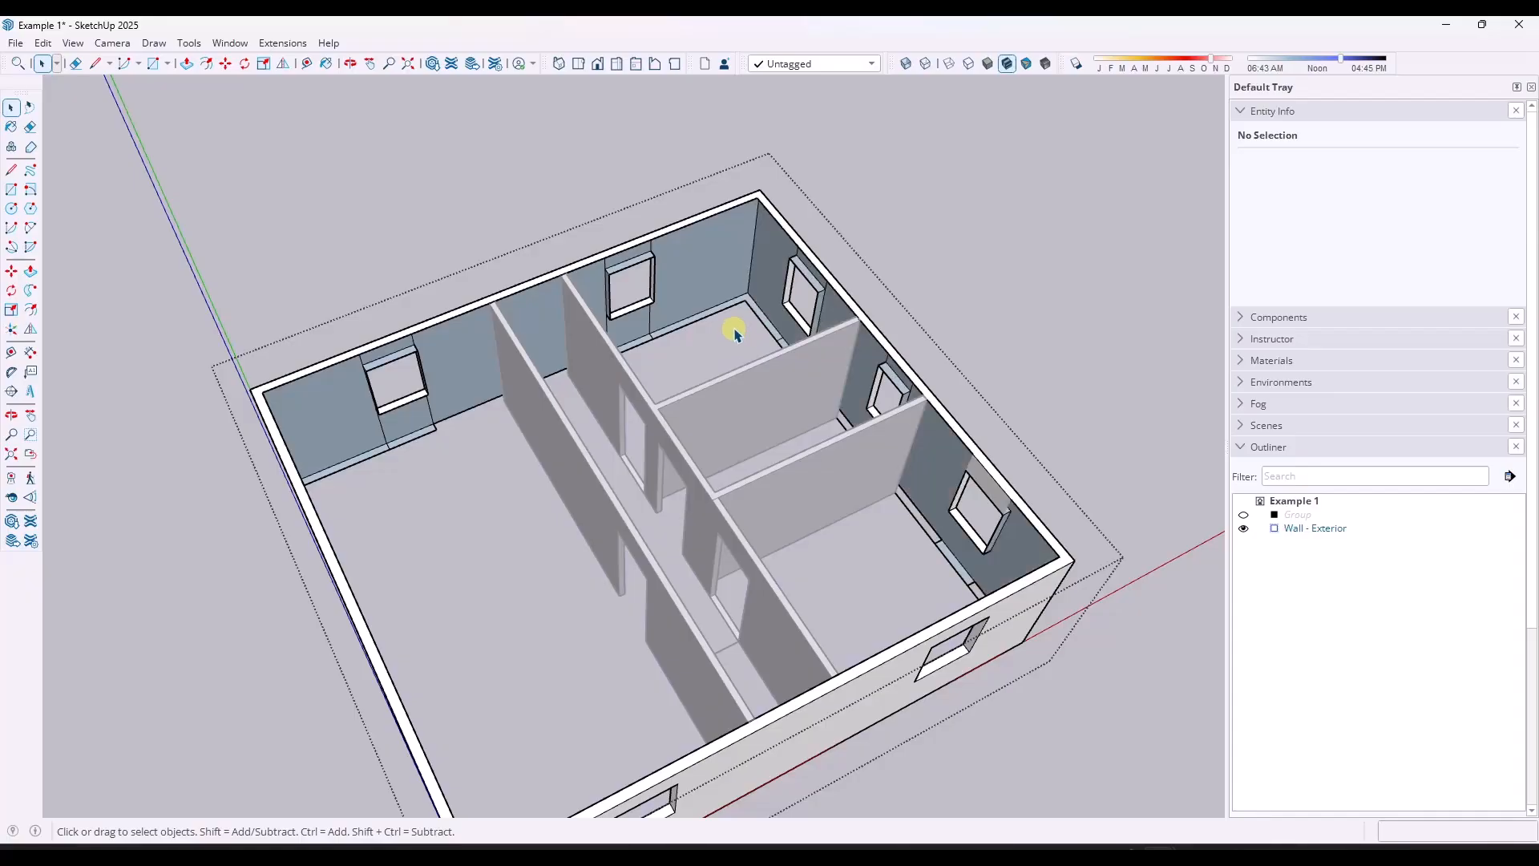
pyautogui.moveTo(353, 427)
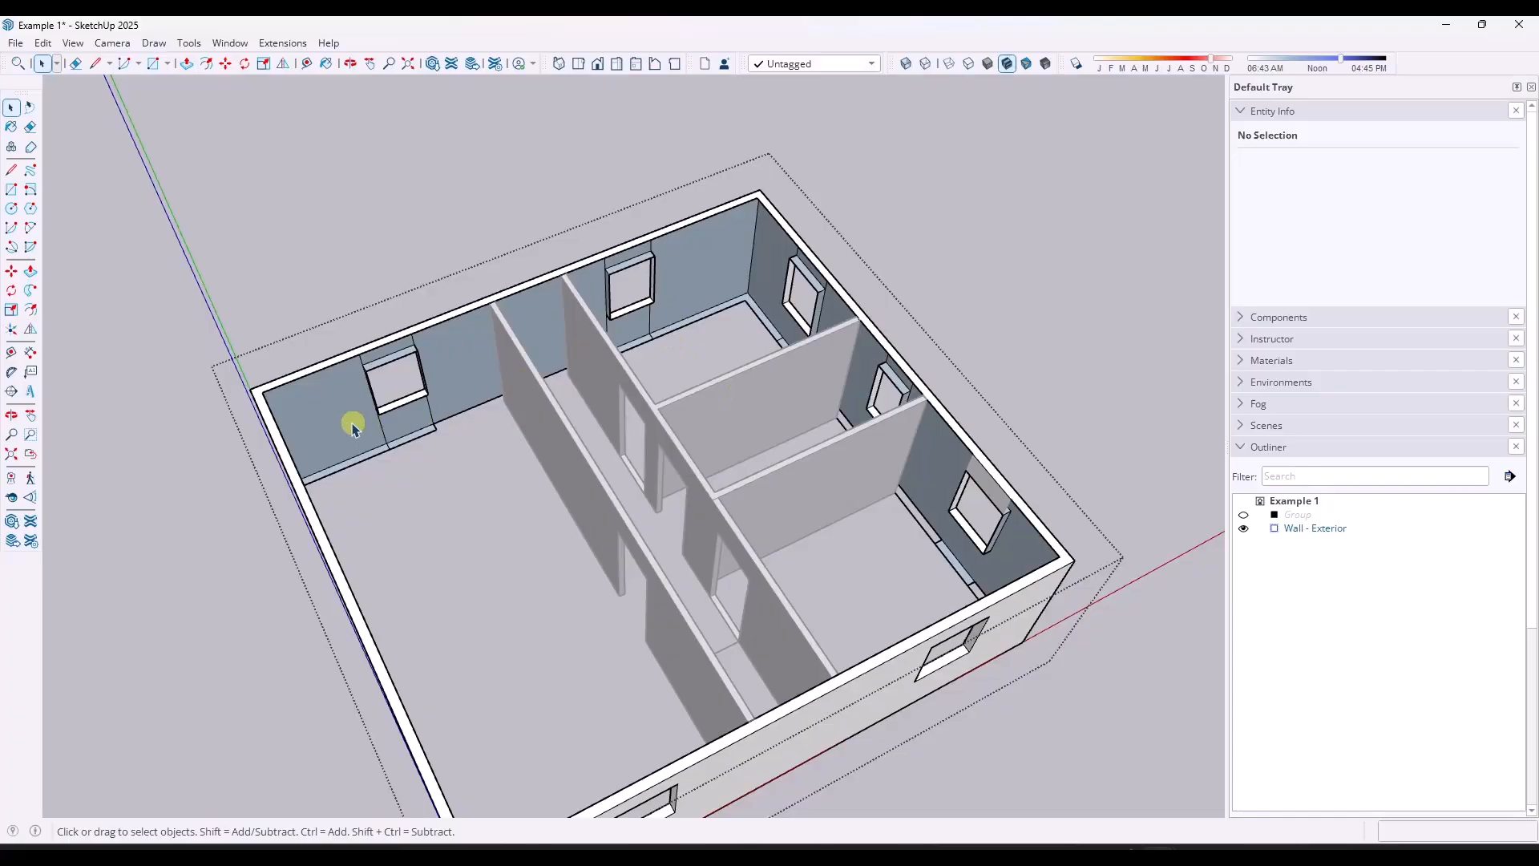
# - Orbit to the long exterior wall and copy its face onto the wall's inner side
pyautogui.moveTo(354, 423); pyautogui.dragTo(1169, 192)
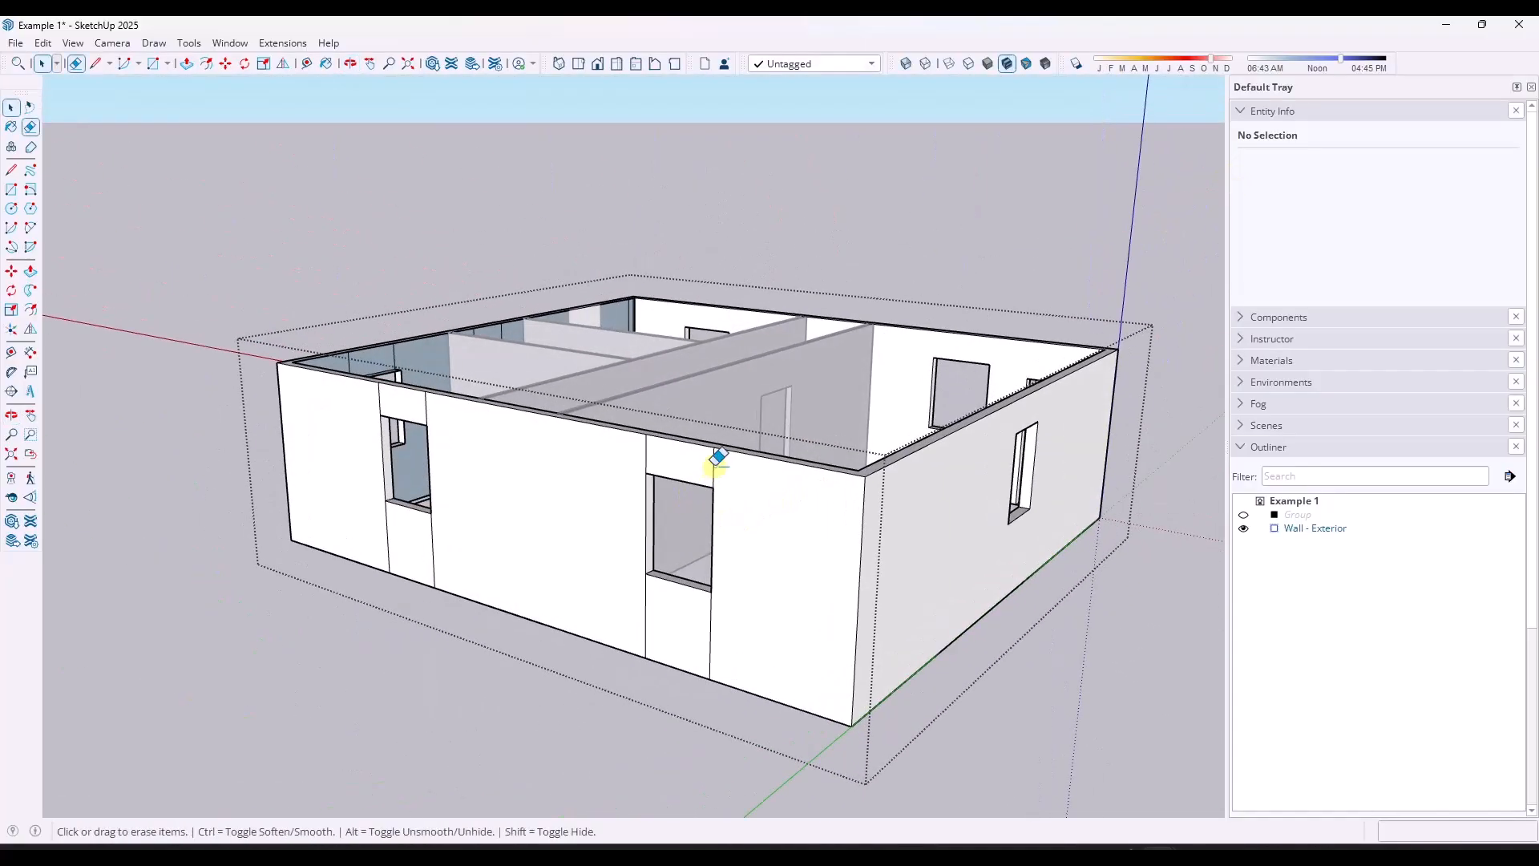
pyautogui.moveTo(716, 461); pyautogui.dragTo(447, 555)
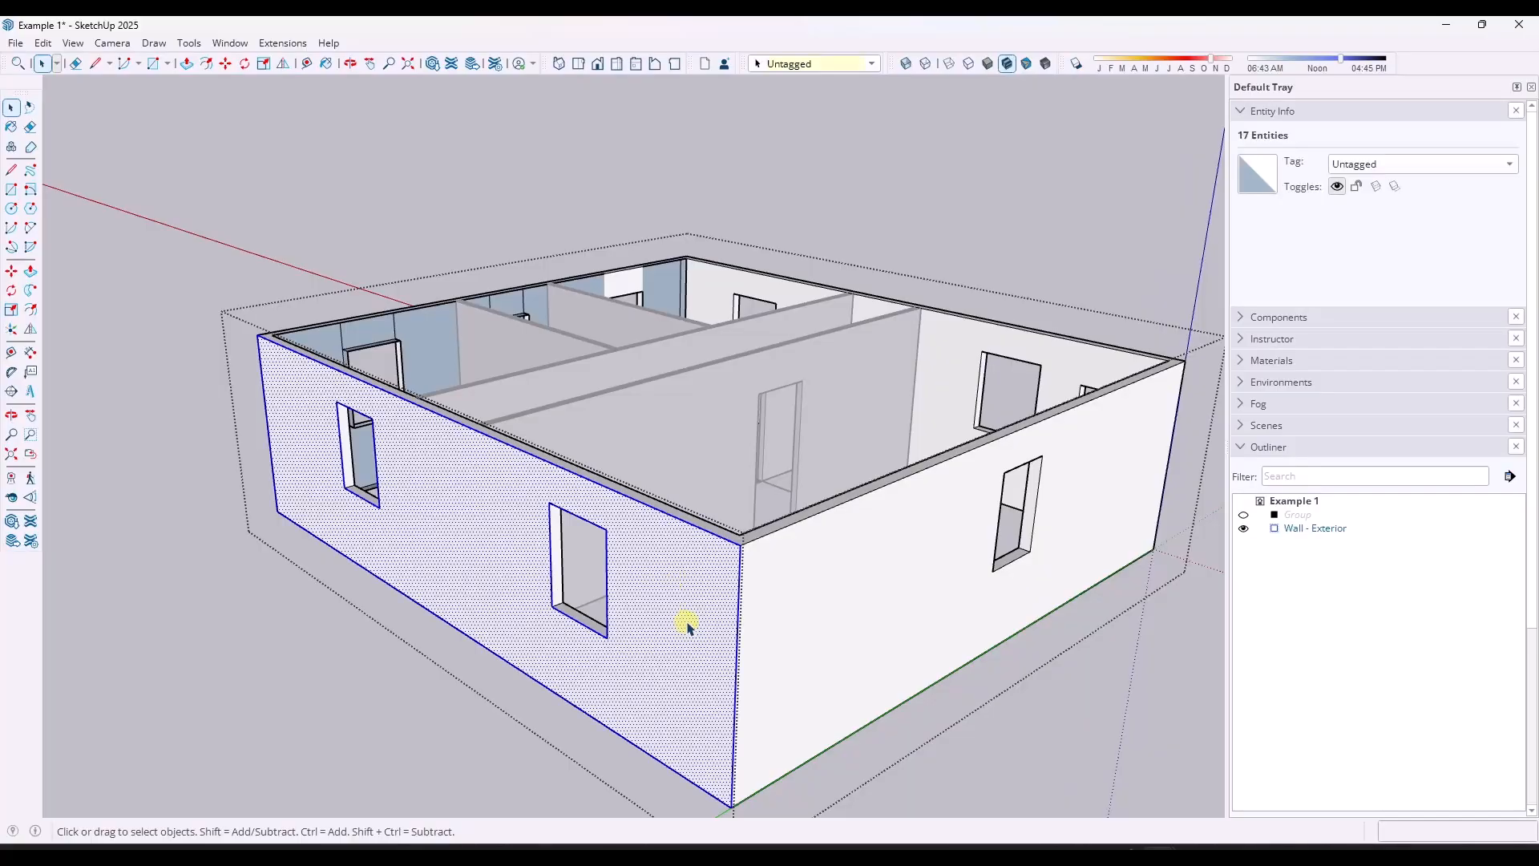
pyautogui.moveTo(703, 559)
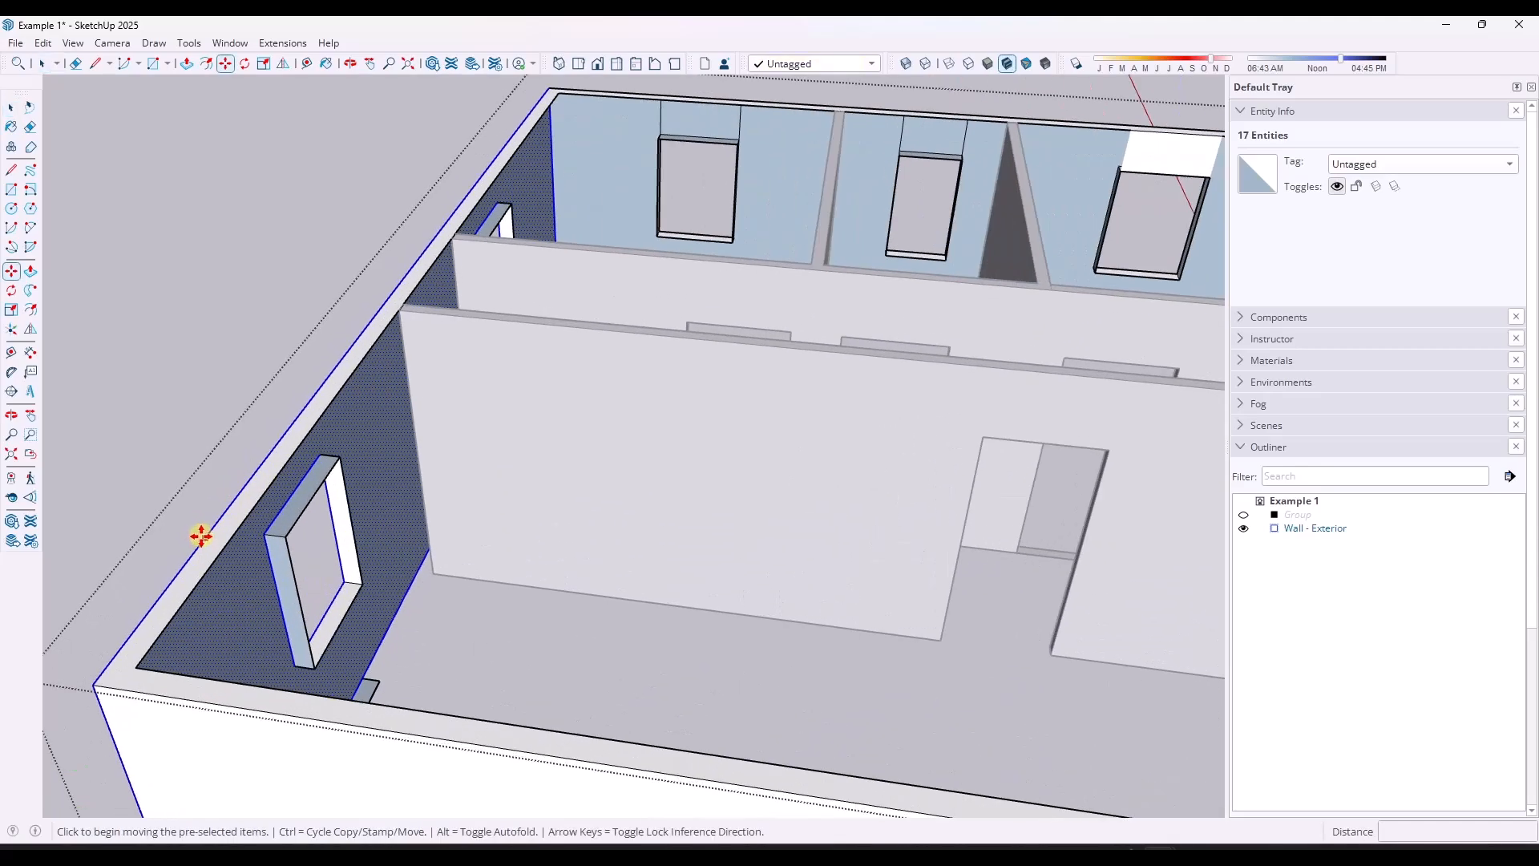
pyautogui.moveTo(202, 537); pyautogui.dragTo(248, 512)
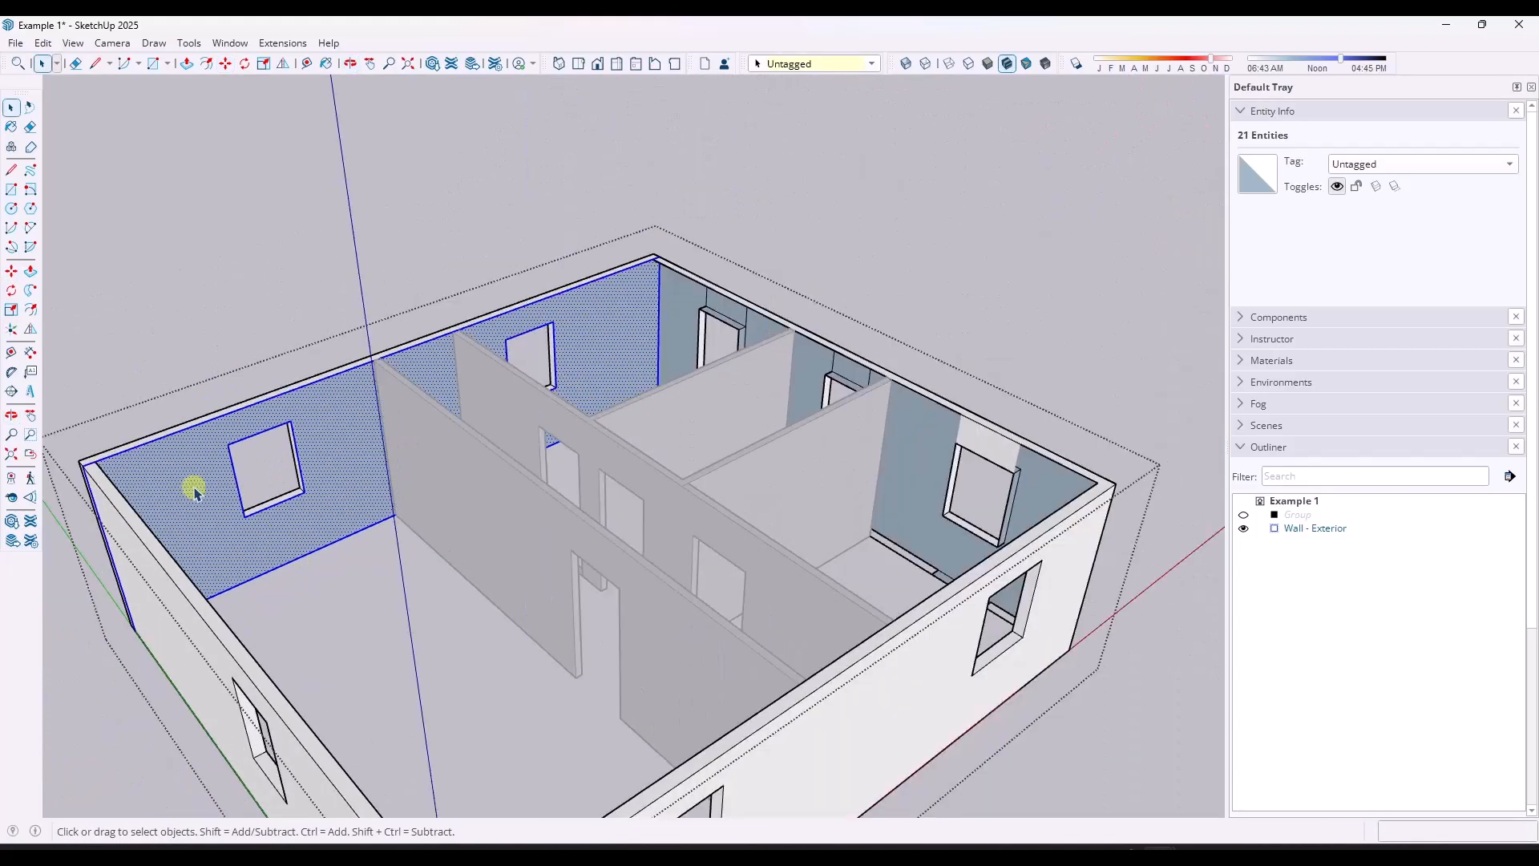
# - Open the context menu for the selected exterior wall faces
pyautogui.rightClick(193, 489)
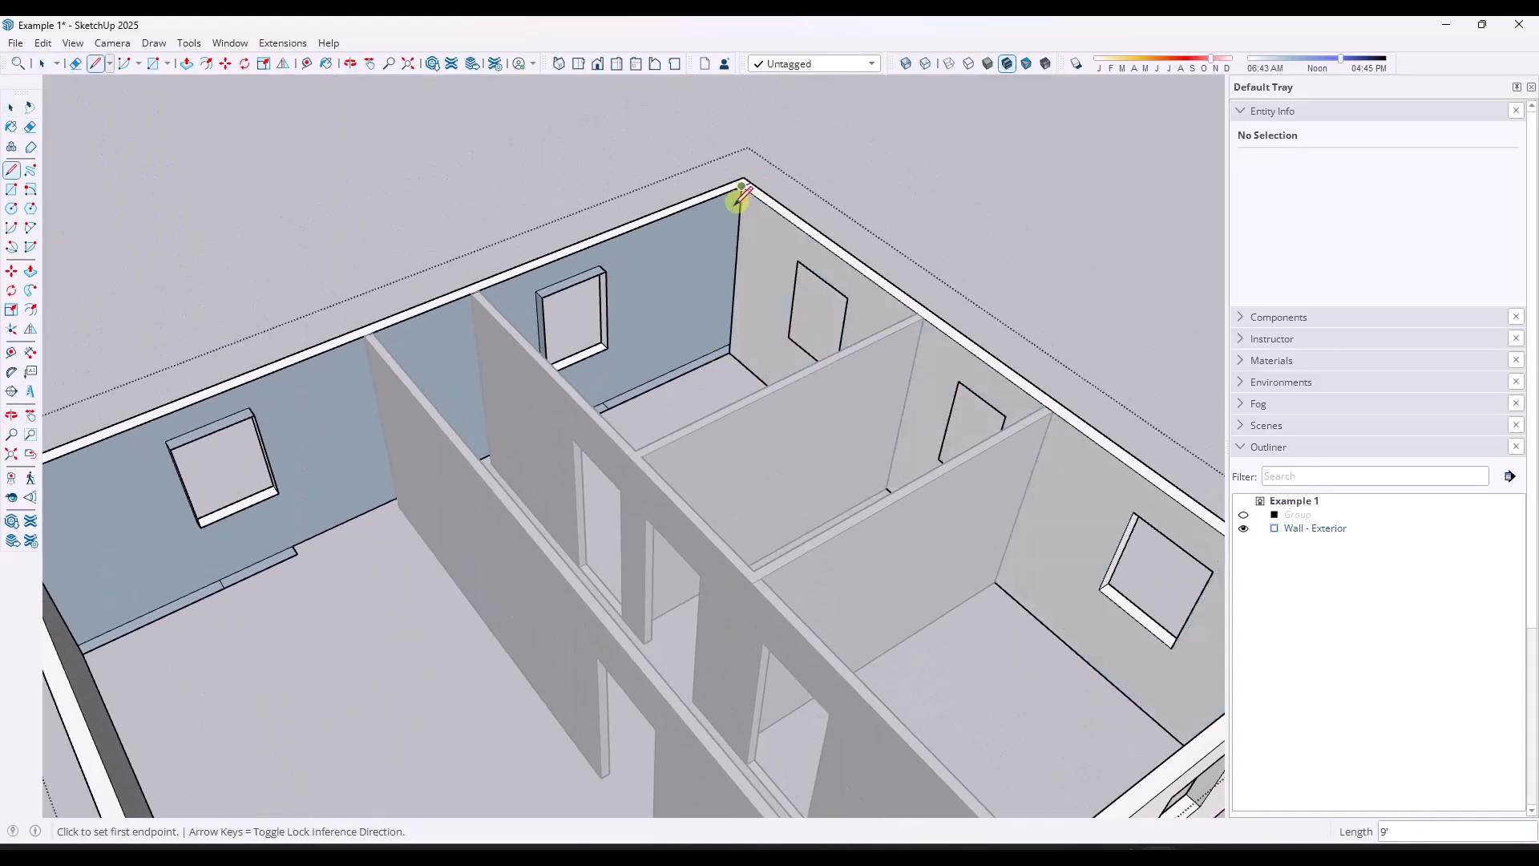
# - Start an edge at the wall's top corner, then reverse the copied inner wall faces
pyautogui.click(740, 192)
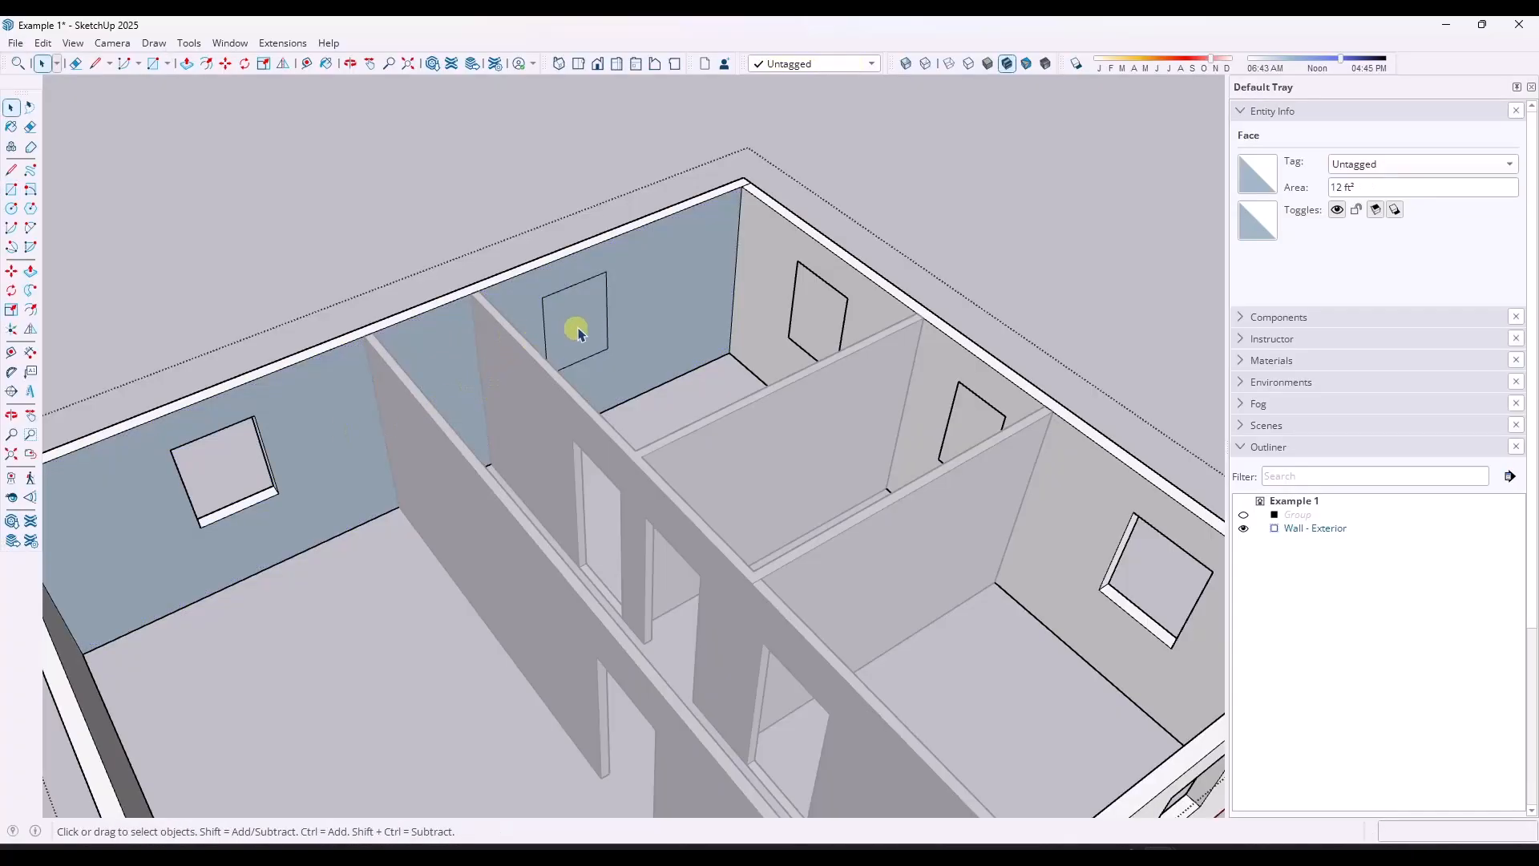
pyautogui.rightClick(577, 329)
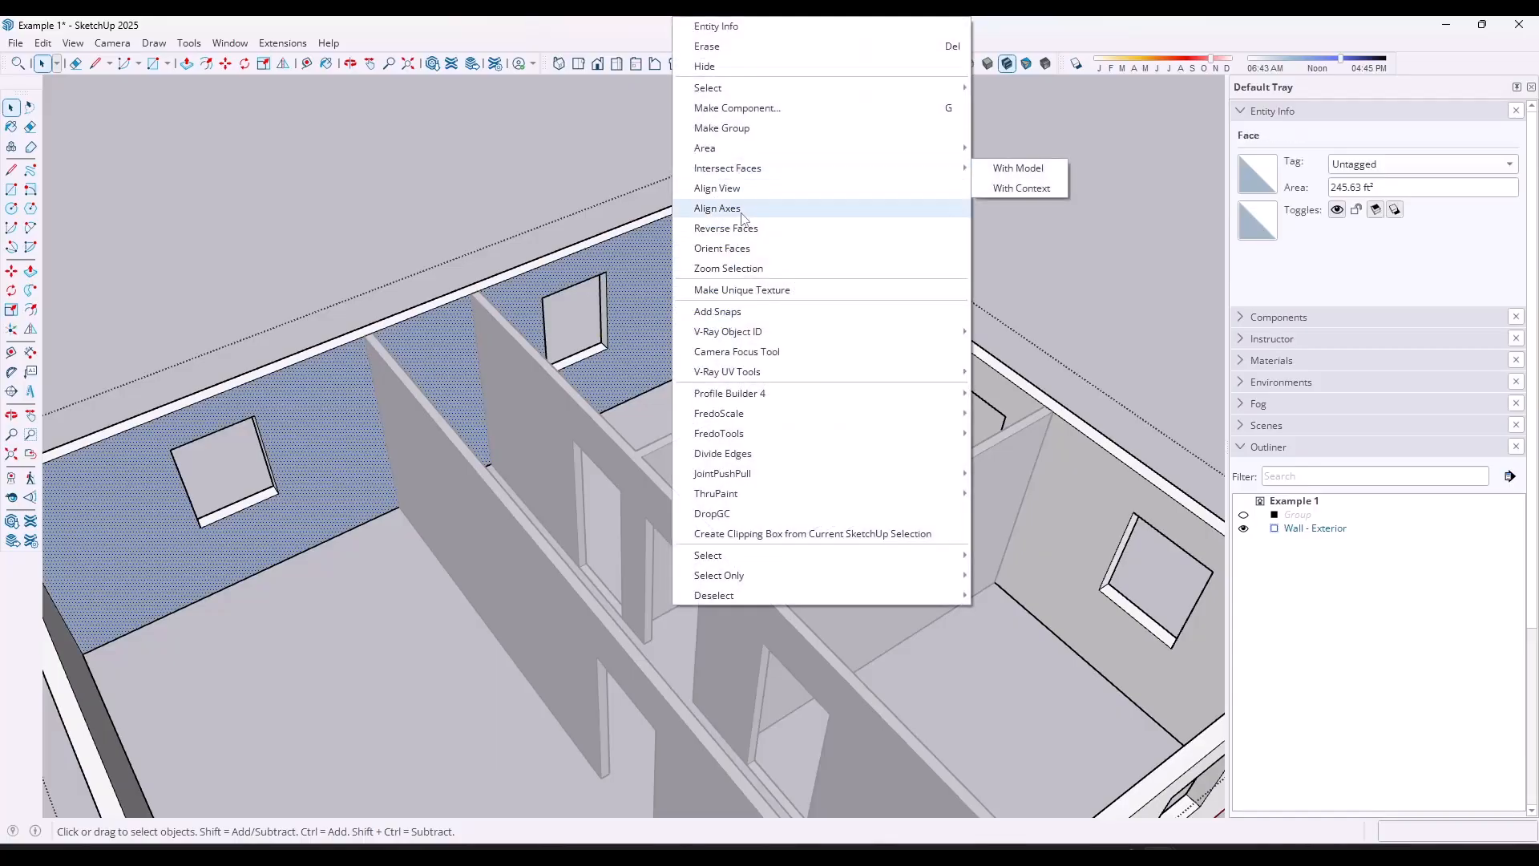
pyautogui.click(717, 206)
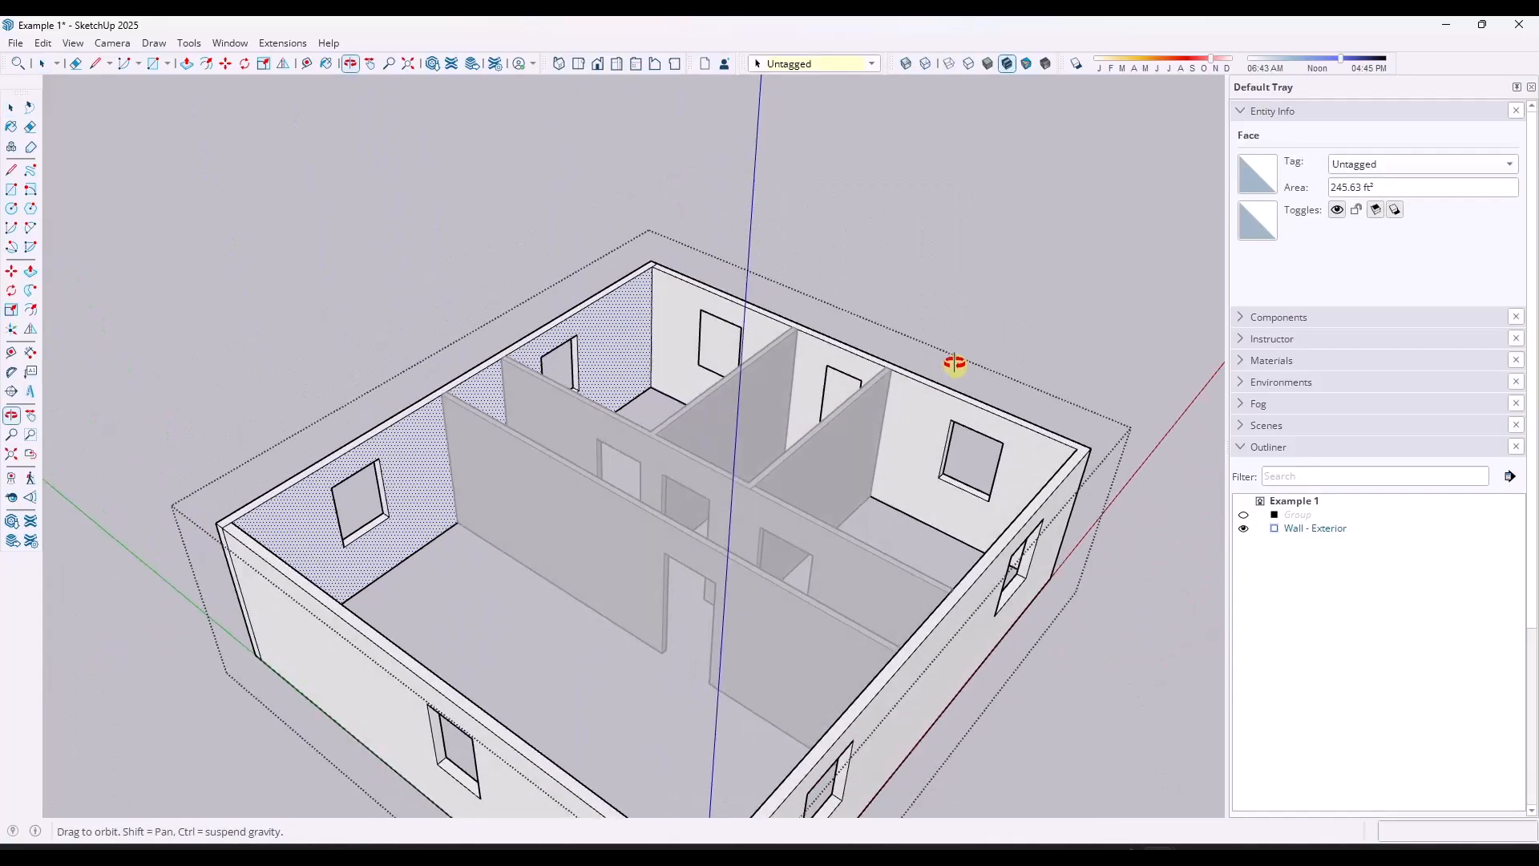